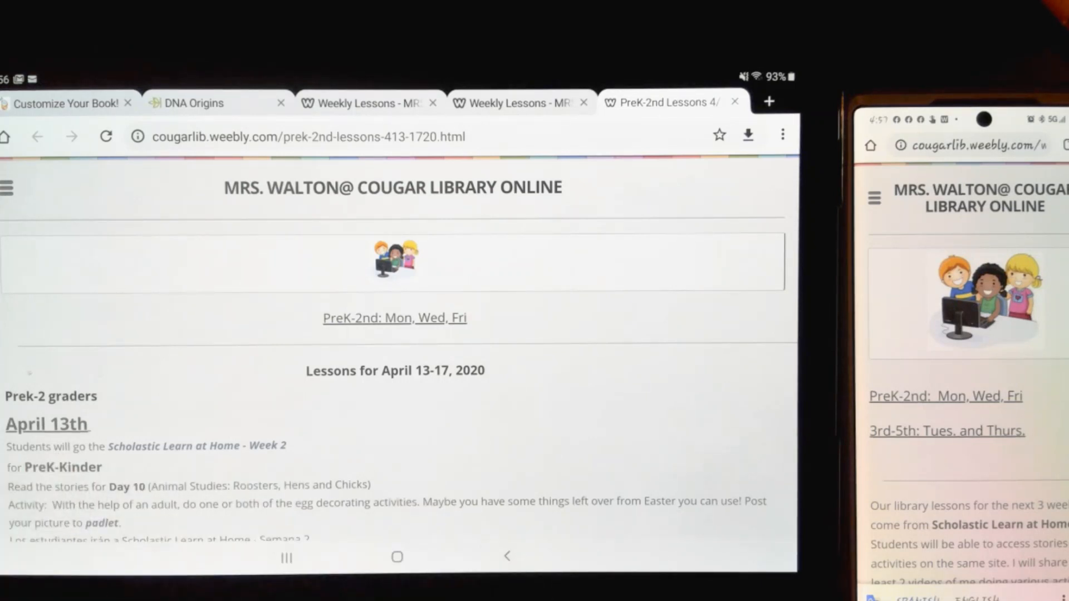
- Navigate the library site menu back to the weekly lessons pages
{"action": "left_click", "coordinate": [16, 188]}
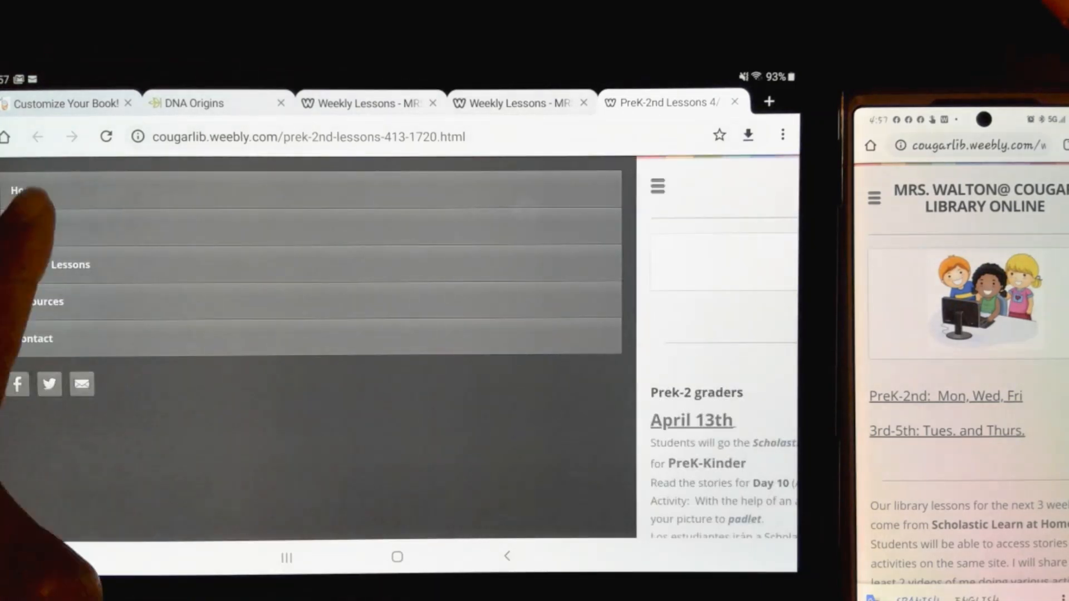
{"action": "left_click", "coordinate": [19, 194]}
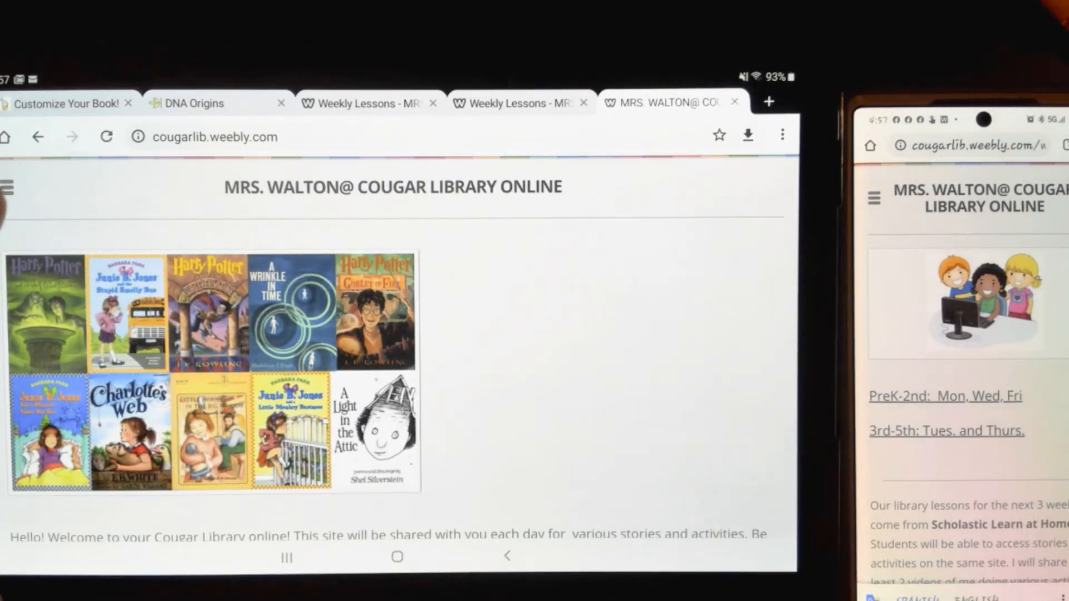
{"action": "left_click", "coordinate": [6, 185]}
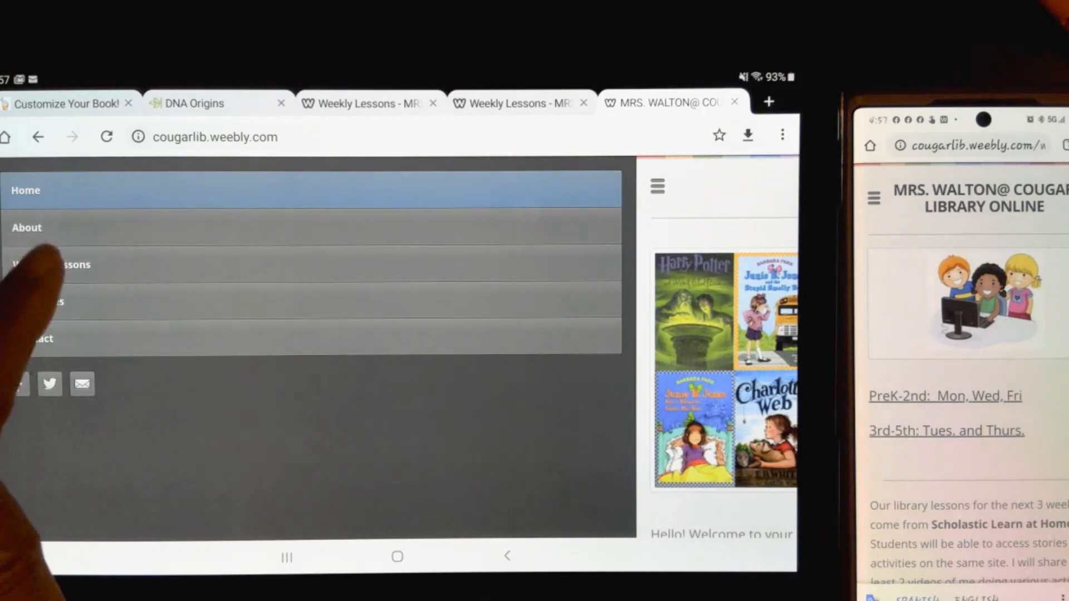
{"action": "left_click", "coordinate": [61, 265]}
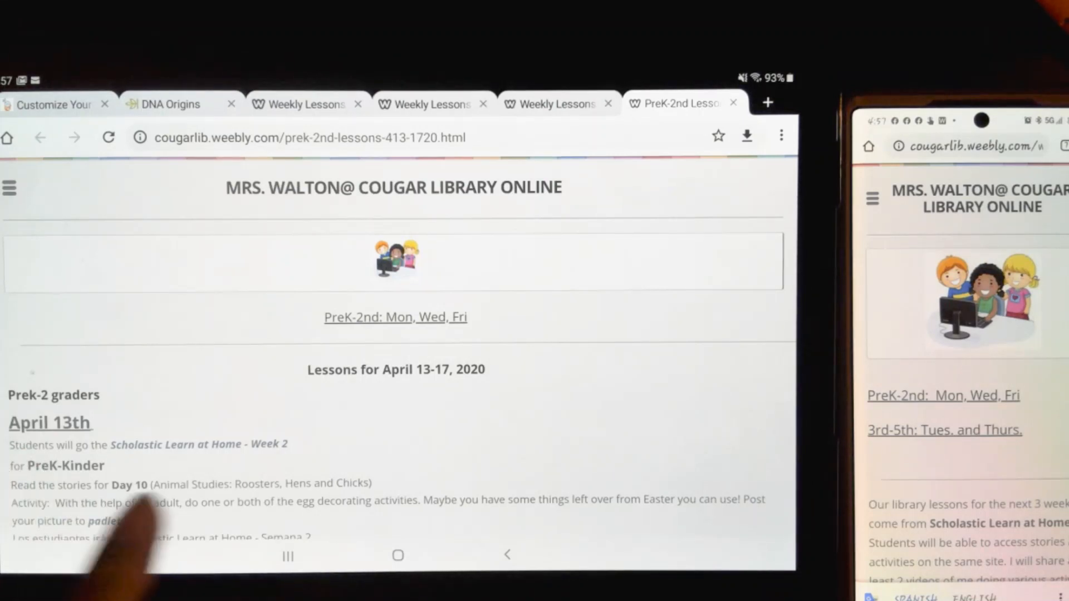
- Scroll the lessons page down to the April 13th PreK-Kinder padlet link
{"action": "scroll", "scroll_direction": "down", "scroll_amount": 3}
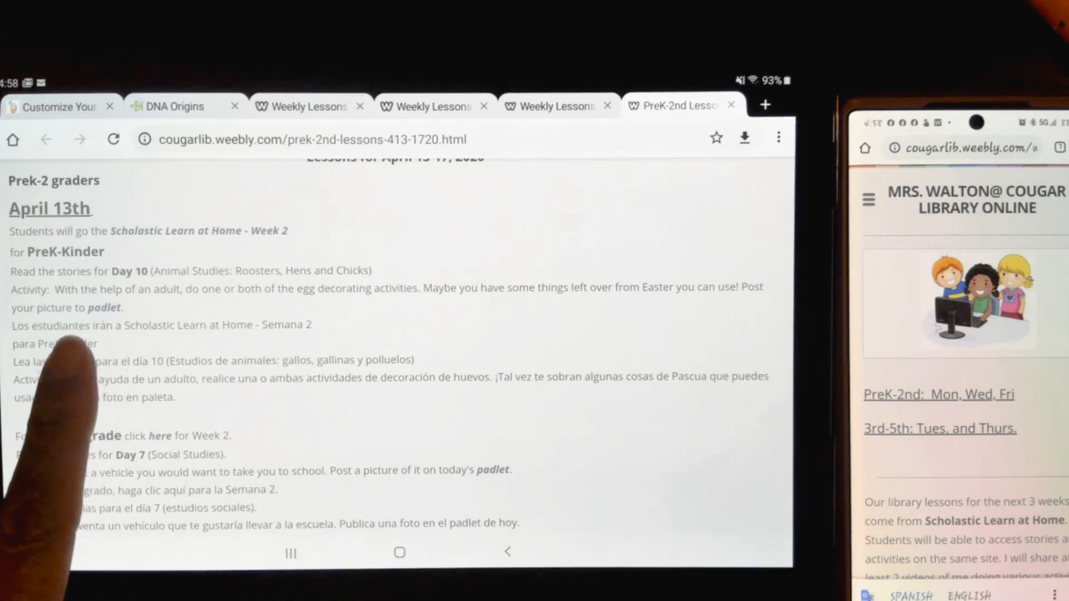
{"action": "scroll", "scroll_direction": "down", "scroll_amount": 3}
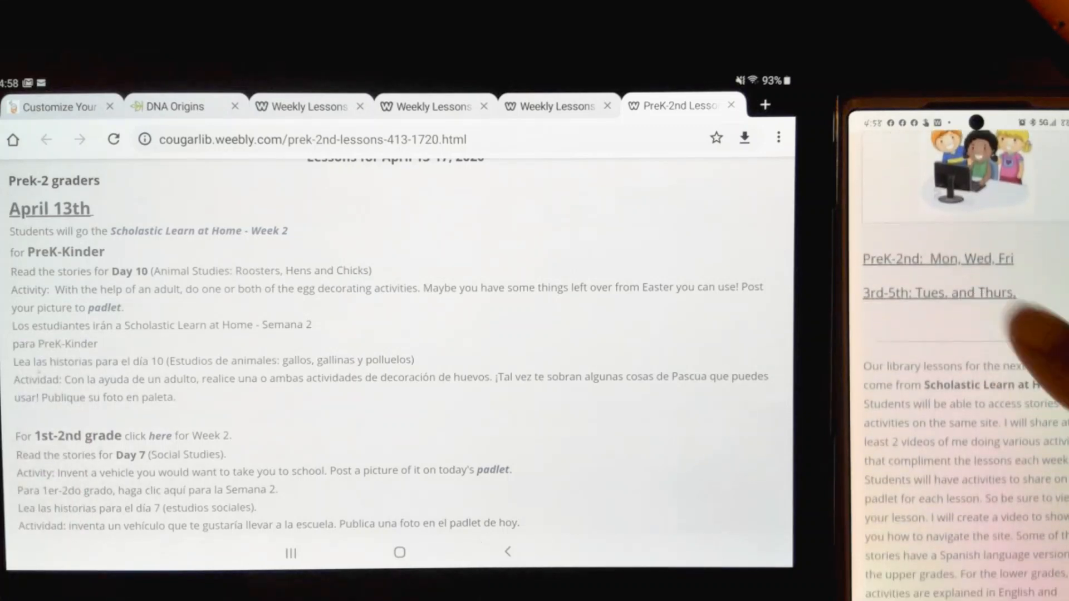
{"action": "scroll", "scroll_direction": "down", "scroll_amount": 3}
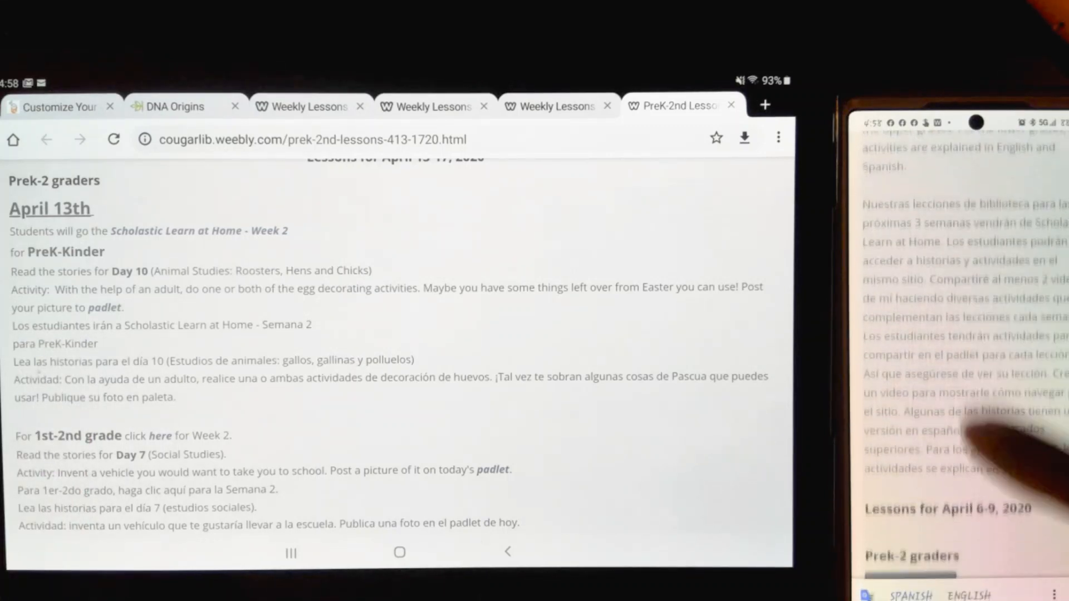
{"action": "scroll", "scroll_direction": "down", "scroll_amount": 3}
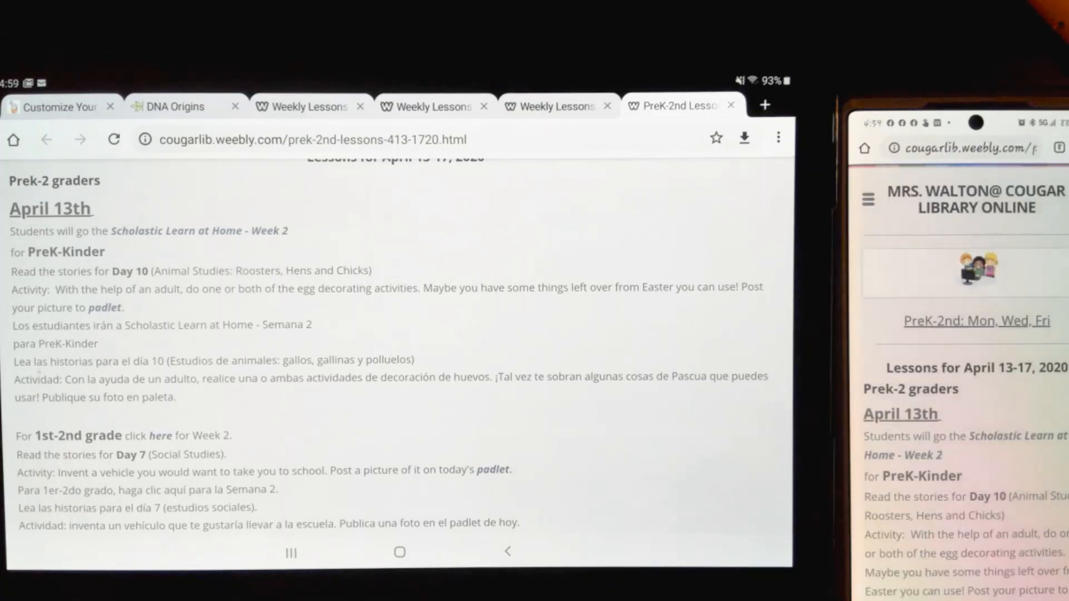
{"action": "scroll", "scroll_direction": "down", "scroll_amount": 3}
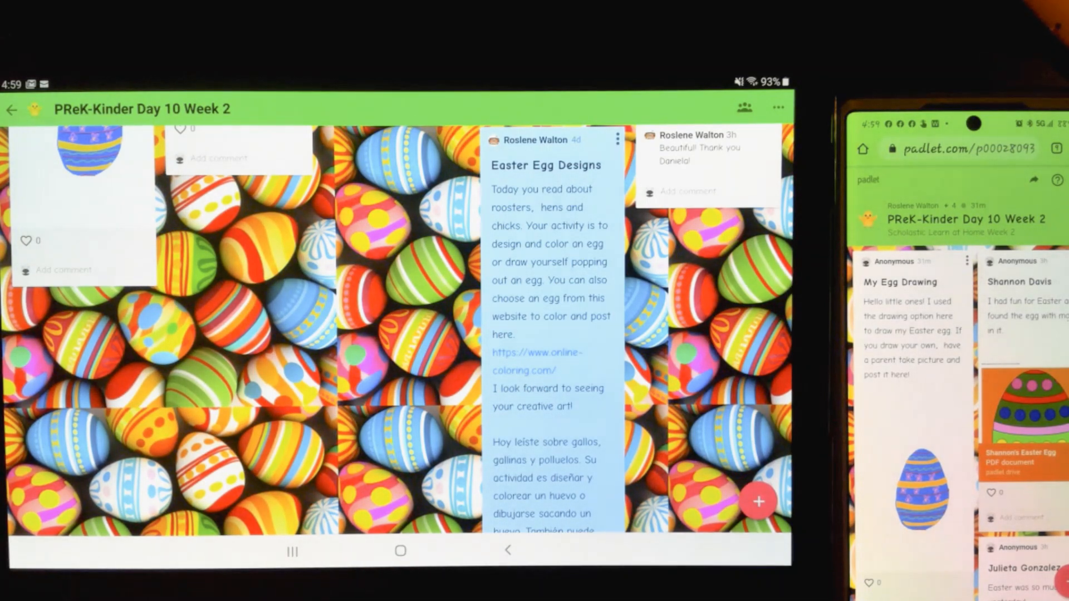
- Scroll through the Easter Egg Designs board and start a new post with the + button
{"action": "scroll", "scroll_direction": "down", "scroll_amount": 3}
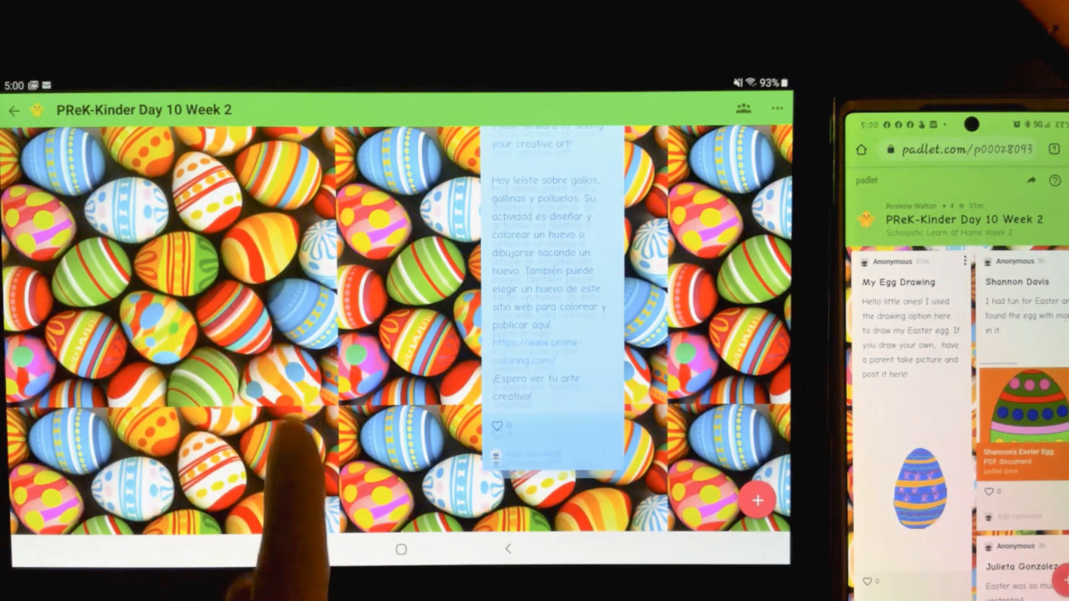
{"action": "scroll", "scroll_direction": "down", "scroll_amount": 3}
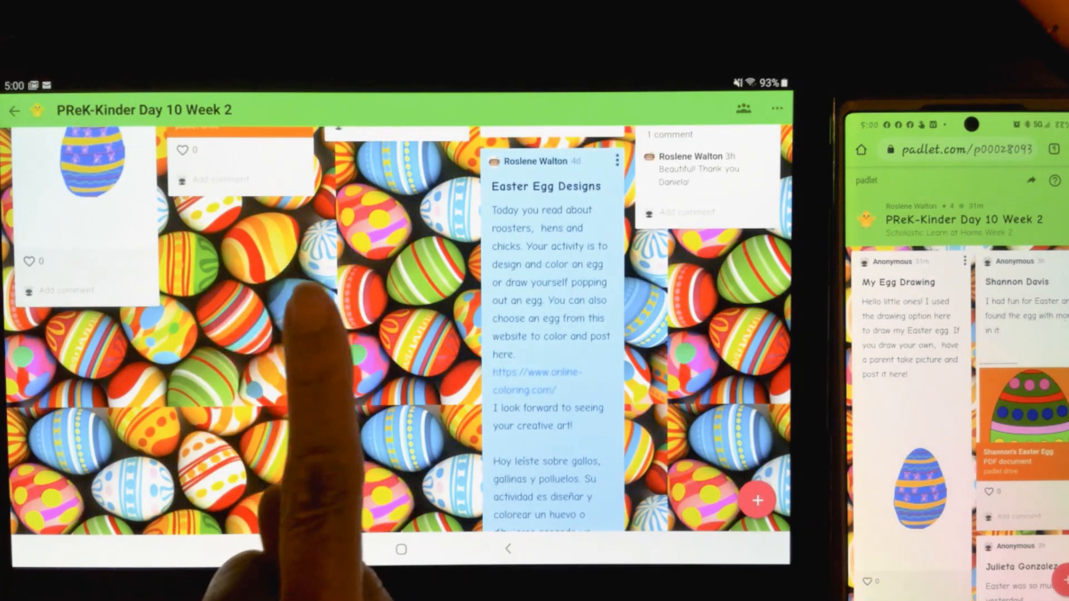
{"action": "left_click", "coordinate": [757, 501]}
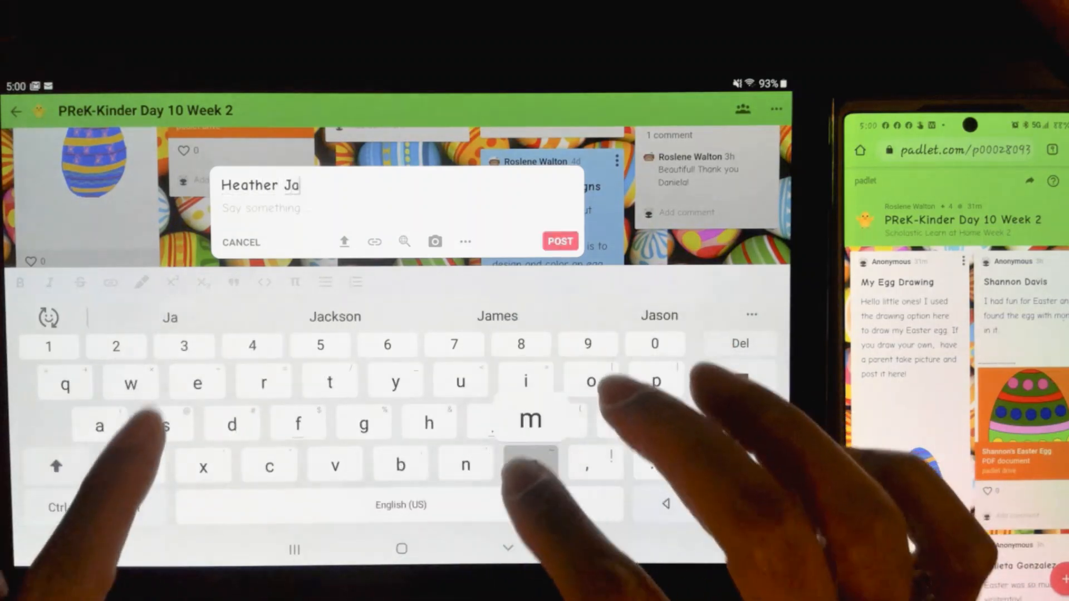
{"action": "left_click", "coordinate": [497, 316]}
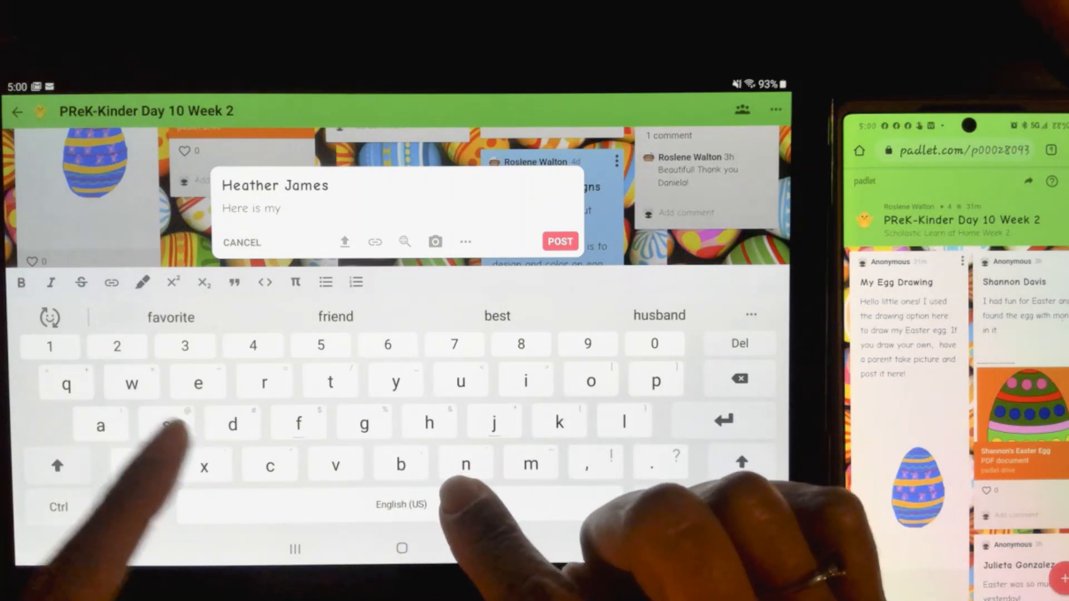
{"action": "type", "text": "easter design."}
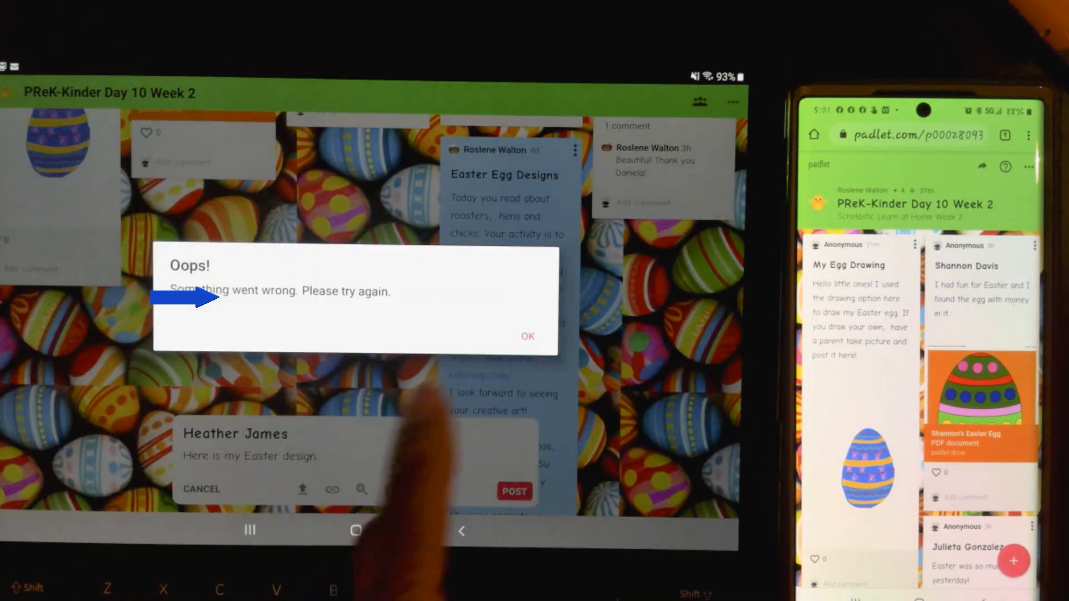
- Dismiss the Oops error, keeping the Easter design draft open
{"action": "left_click", "coordinate": [528, 336]}
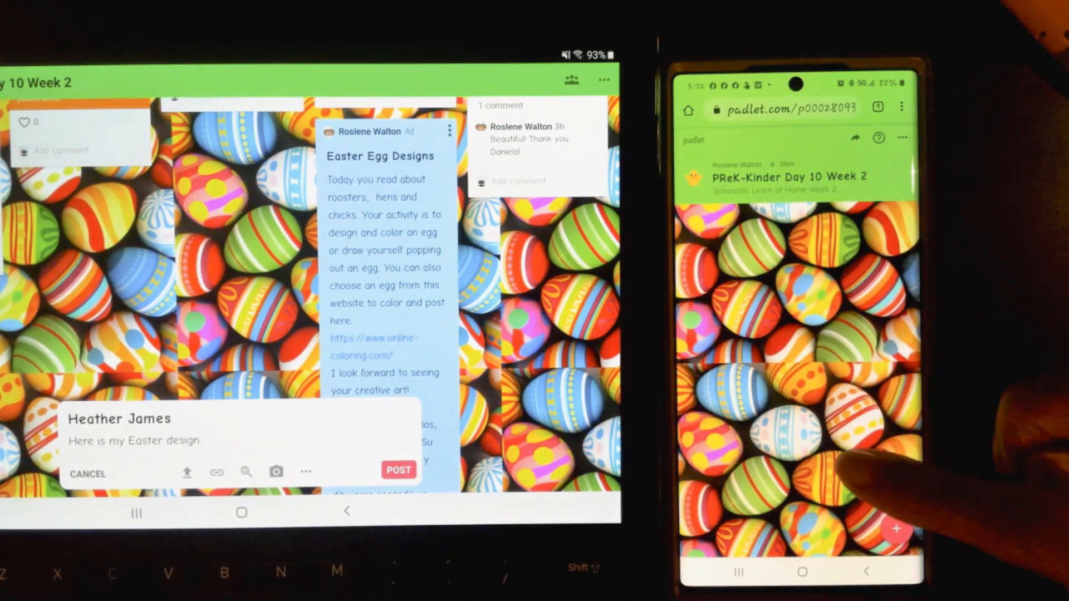
- On the phone, show the full list of attachment types for the new post
{"action": "scroll", "scroll_direction": "down", "scroll_amount": 3}
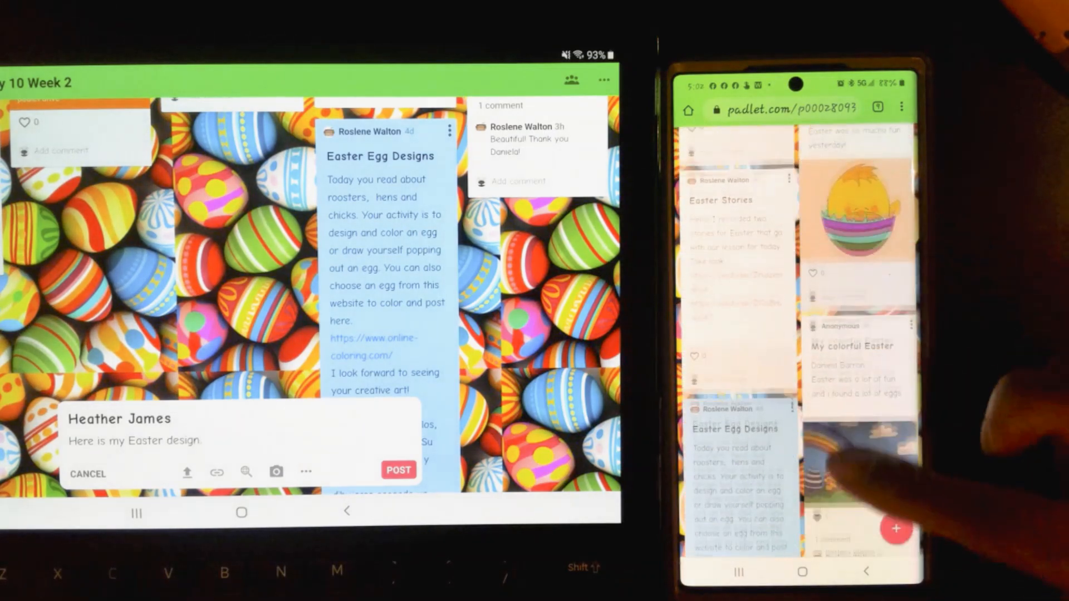
{"action": "scroll", "scroll_direction": "down", "scroll_amount": 3}
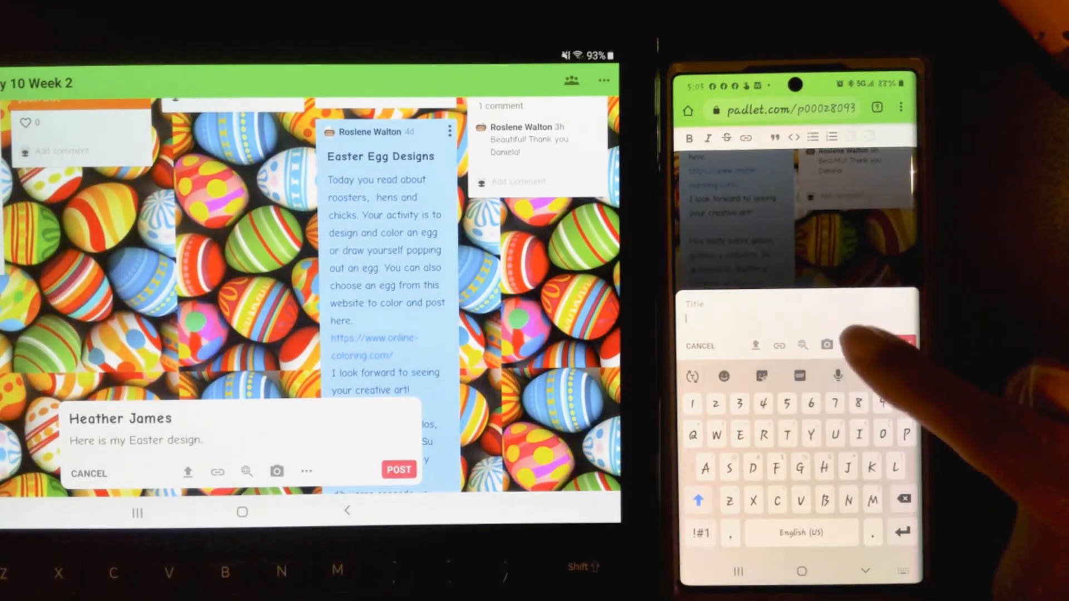
{"action": "left_click", "coordinate": [830, 345]}
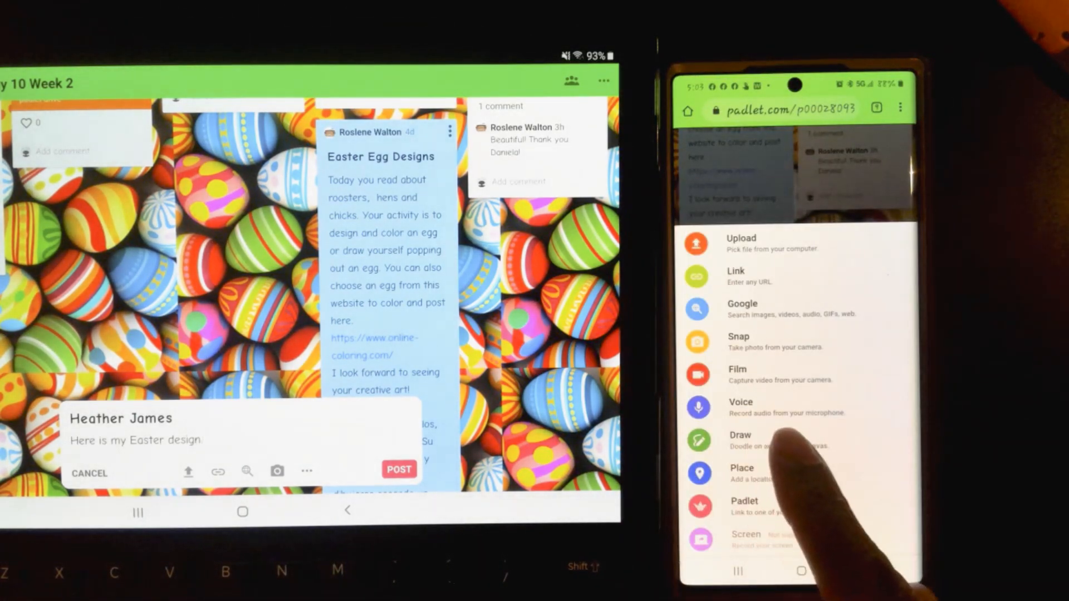
- Record a ten-second voice message with microphone access allowed and bring it up for review
{"action": "left_click", "coordinate": [741, 408]}
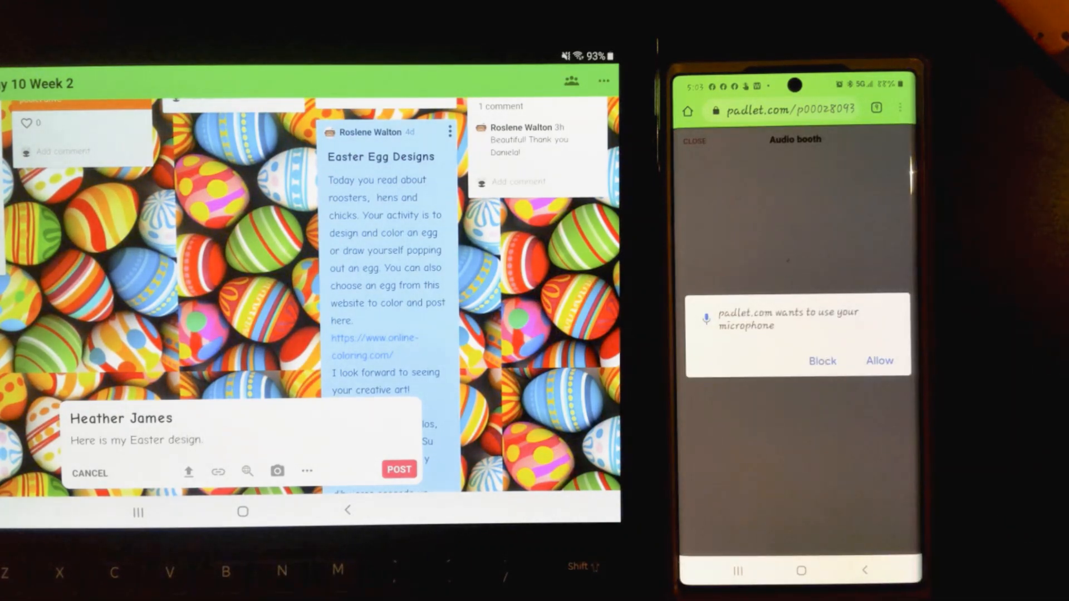
{"action": "left_click", "coordinate": [880, 361]}
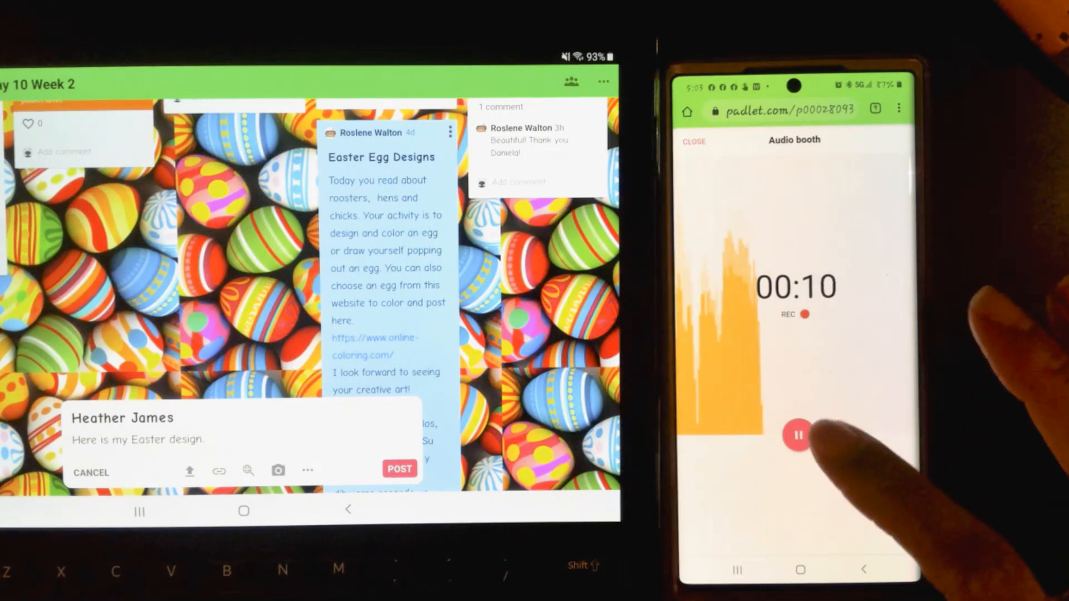
{"action": "left_click", "coordinate": [796, 434]}
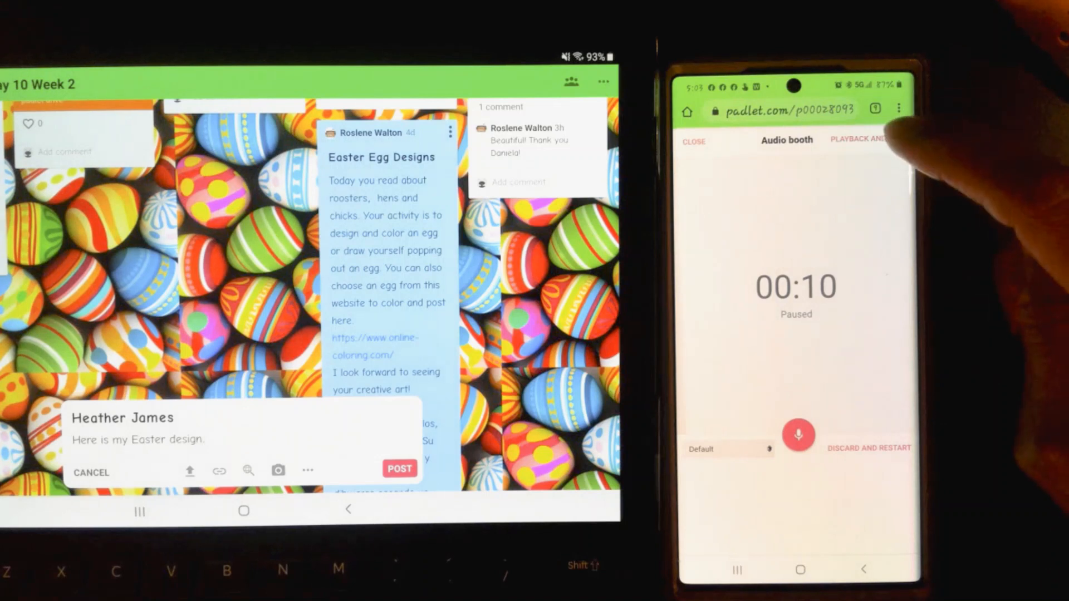
{"action": "left_click", "coordinate": [797, 434]}
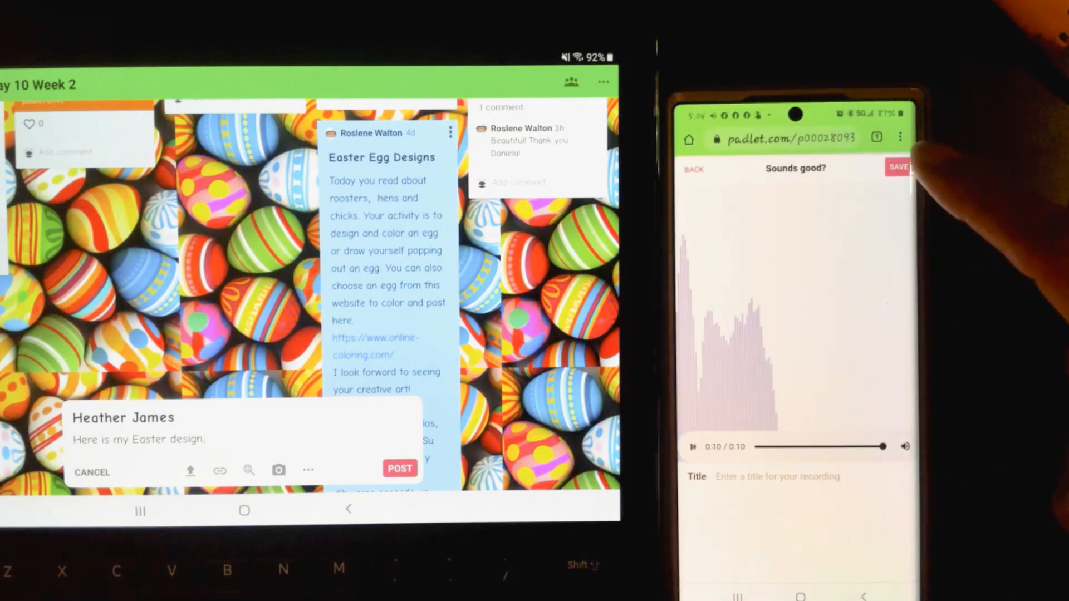
- Save the voice recording as a new post on the Day 10 Week 2 board
{"action": "left_click", "coordinate": [901, 167]}
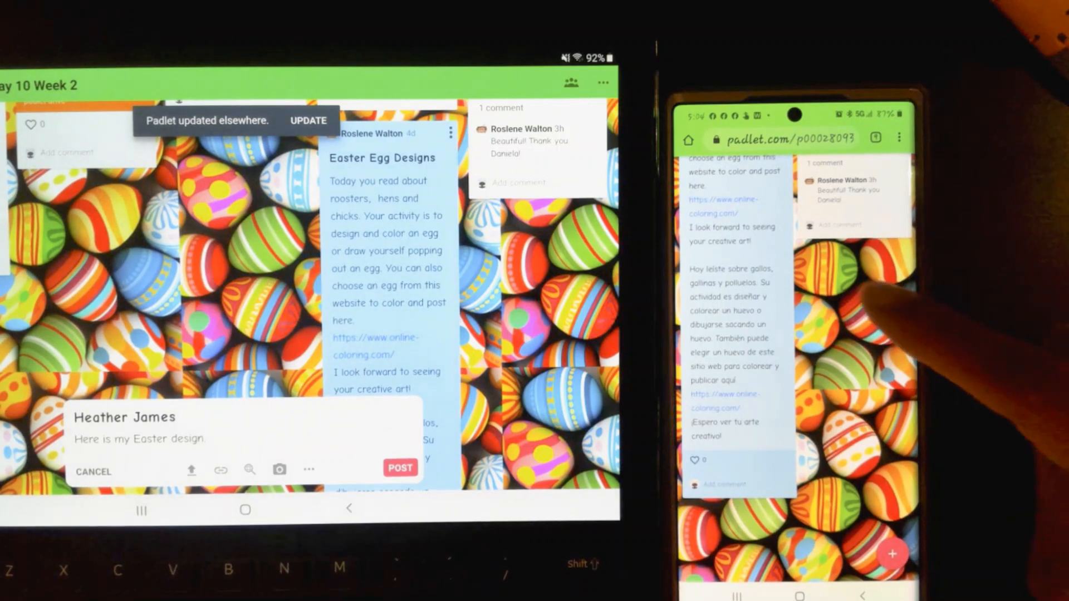
{"action": "scroll", "scroll_direction": "down", "scroll_amount": 3}
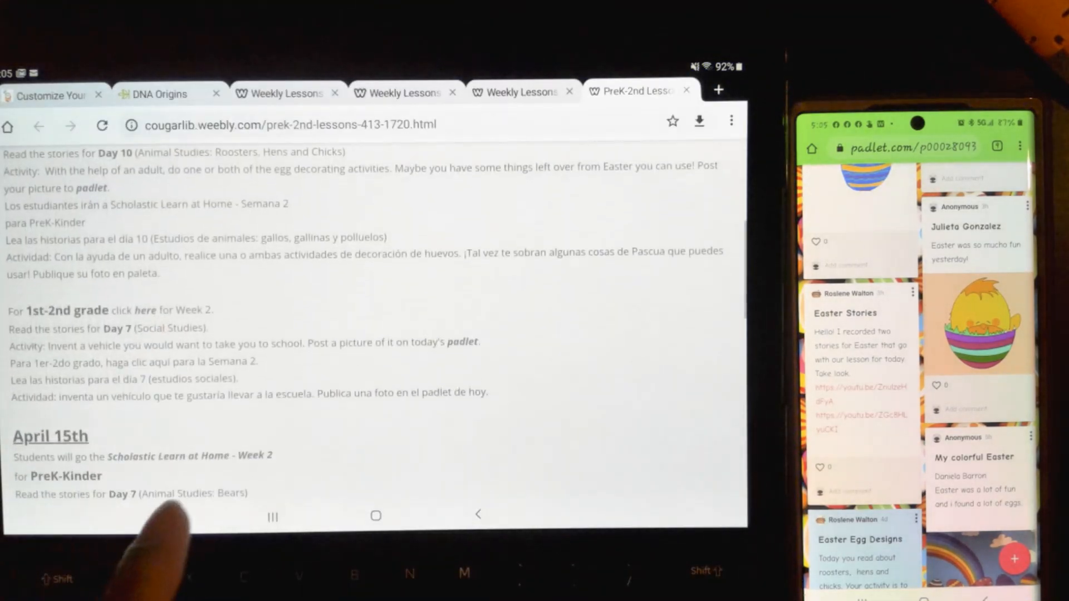
- Scroll the lessons page to the 1st-2nd grade Day 7 padlet link
{"action": "scroll", "scroll_direction": "down", "scroll_amount": 3}
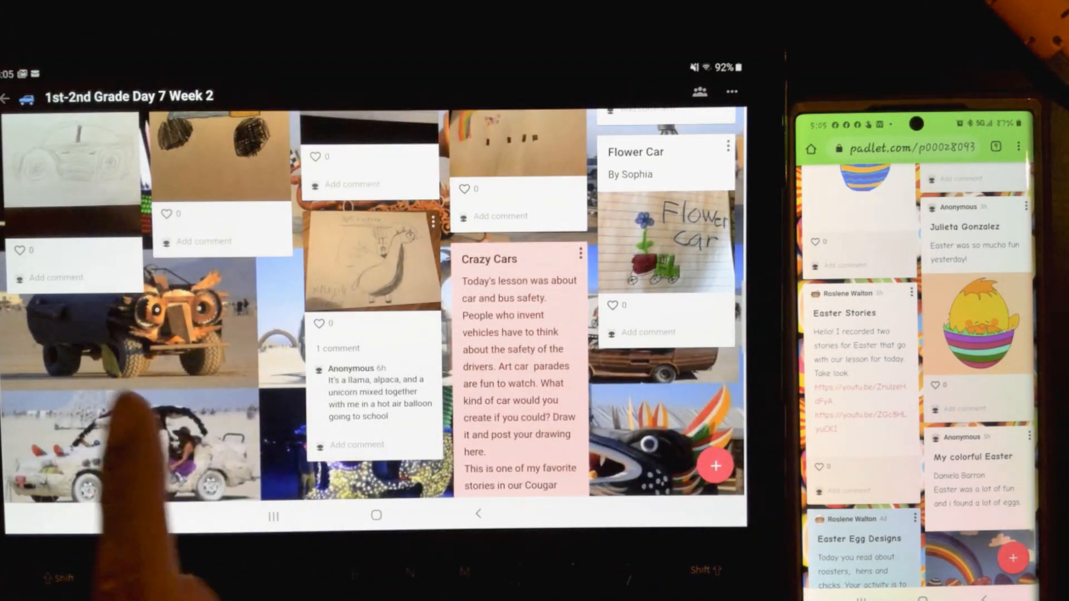
- Start a new post on the Crazy Cars board and allow camera access for a photo
{"action": "left_click", "coordinate": [715, 465]}
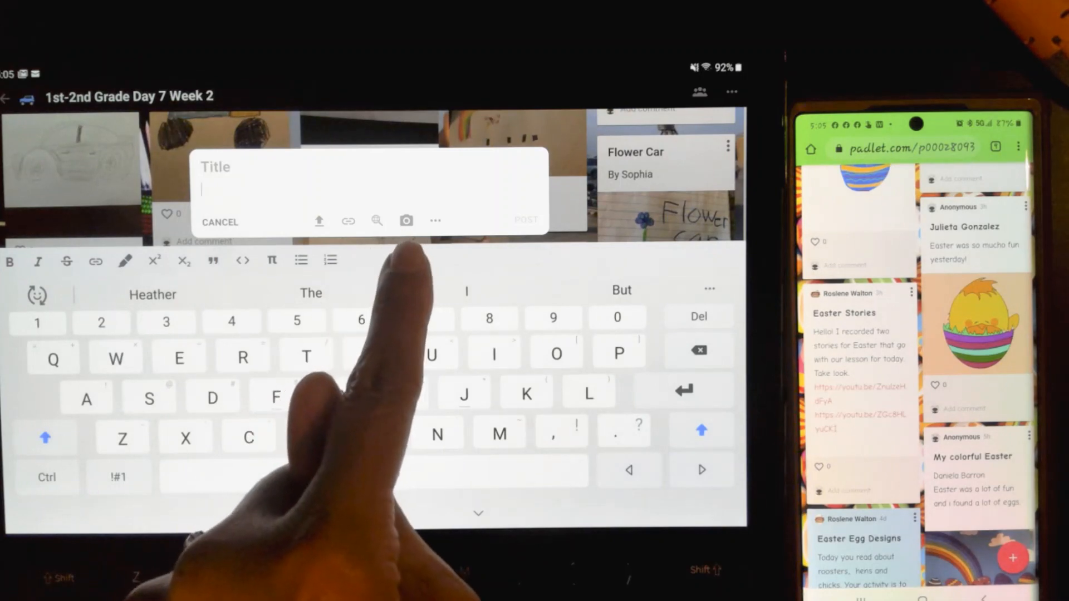
{"action": "left_click", "coordinate": [405, 219]}
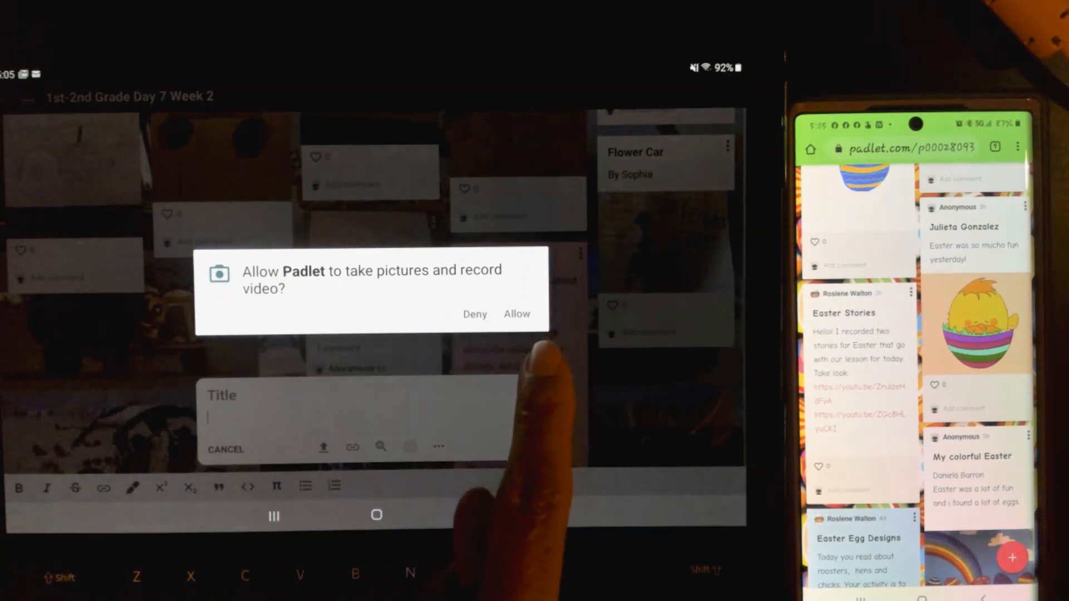
{"action": "left_click", "coordinate": [517, 314]}
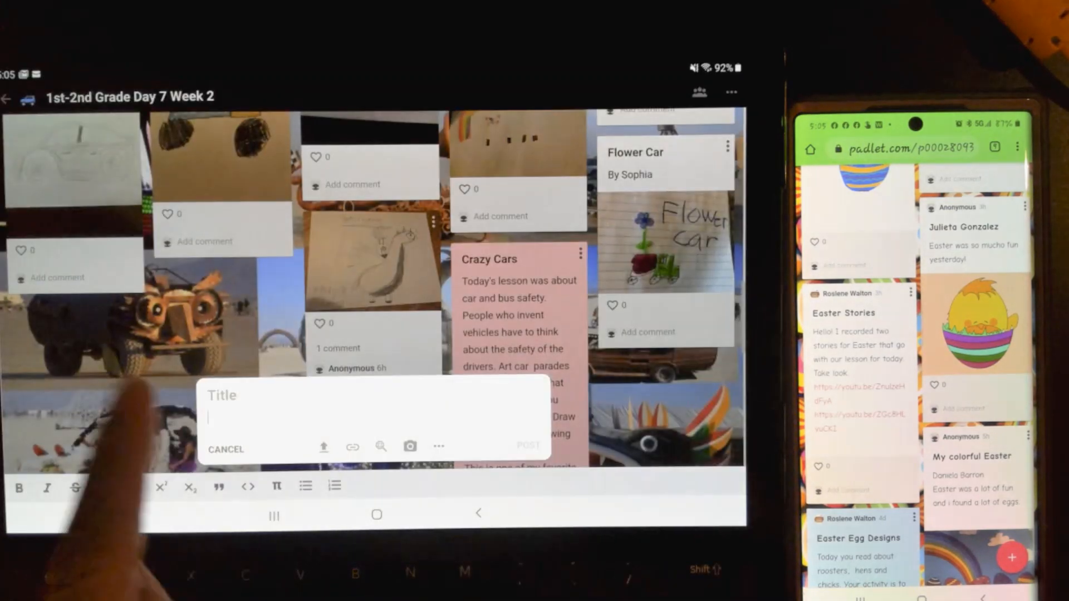
{"action": "left_click", "coordinate": [226, 450]}
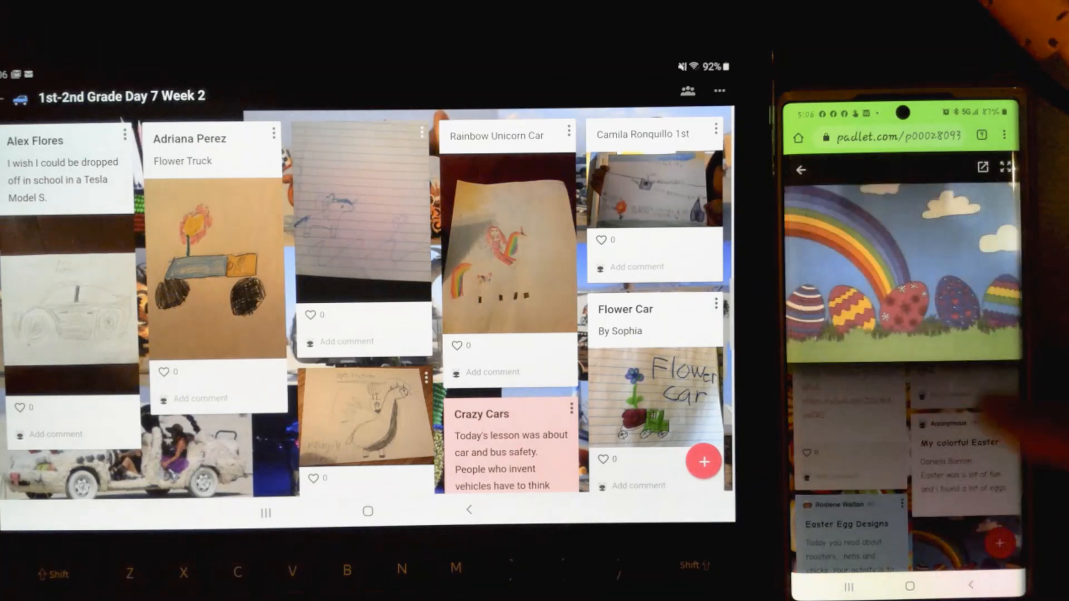
- Scroll through the board's student posts after closing the unfinished photo post
{"action": "scroll", "scroll_direction": "down", "scroll_amount": 3}
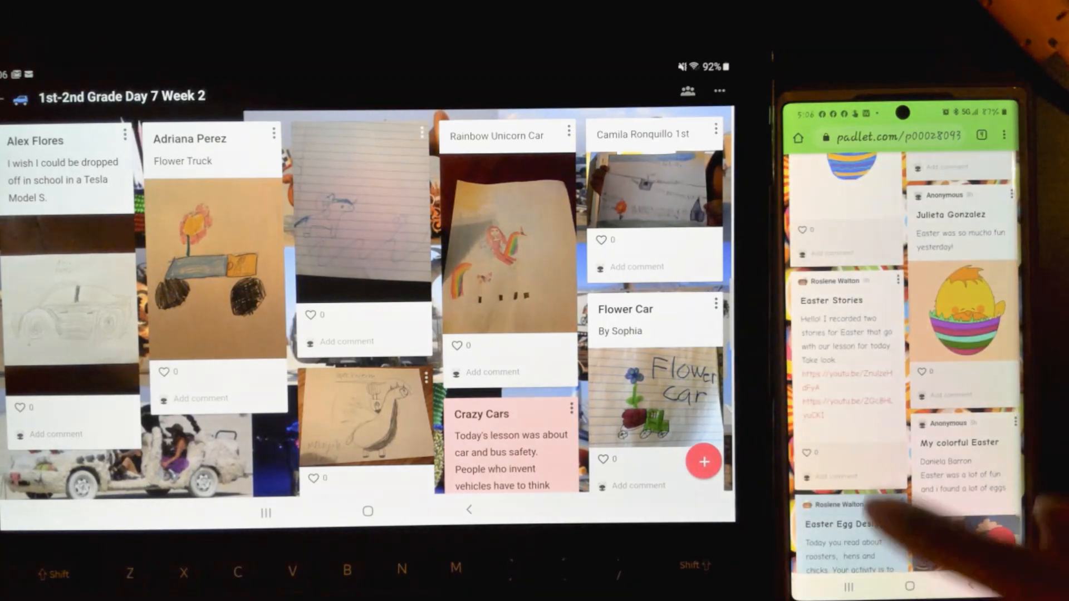
{"action": "scroll", "scroll_direction": "down", "scroll_amount": 3}
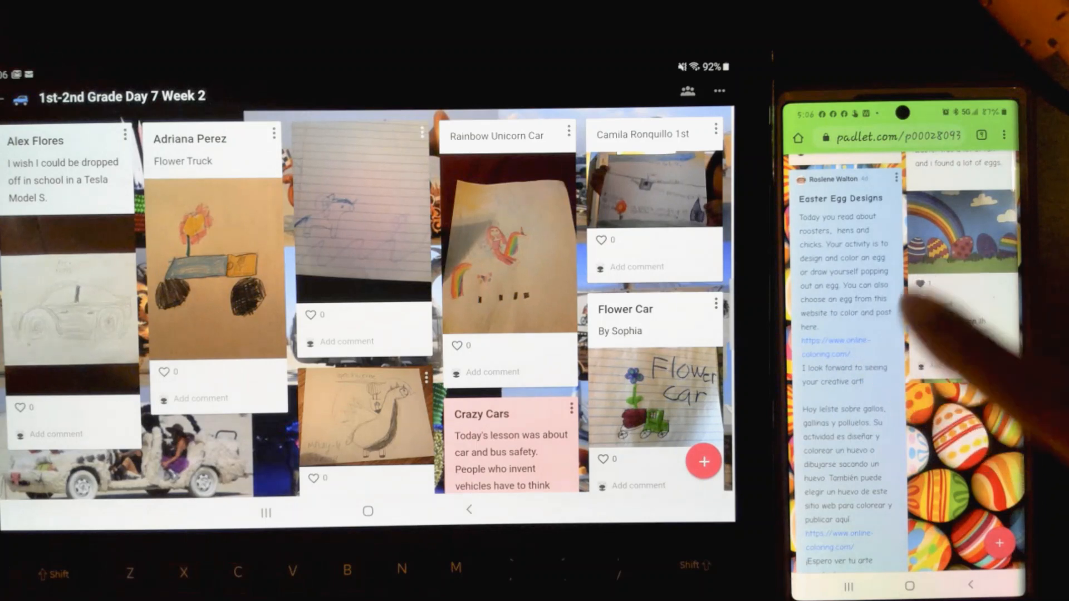
{"action": "scroll", "scroll_direction": "down", "scroll_amount": 3}
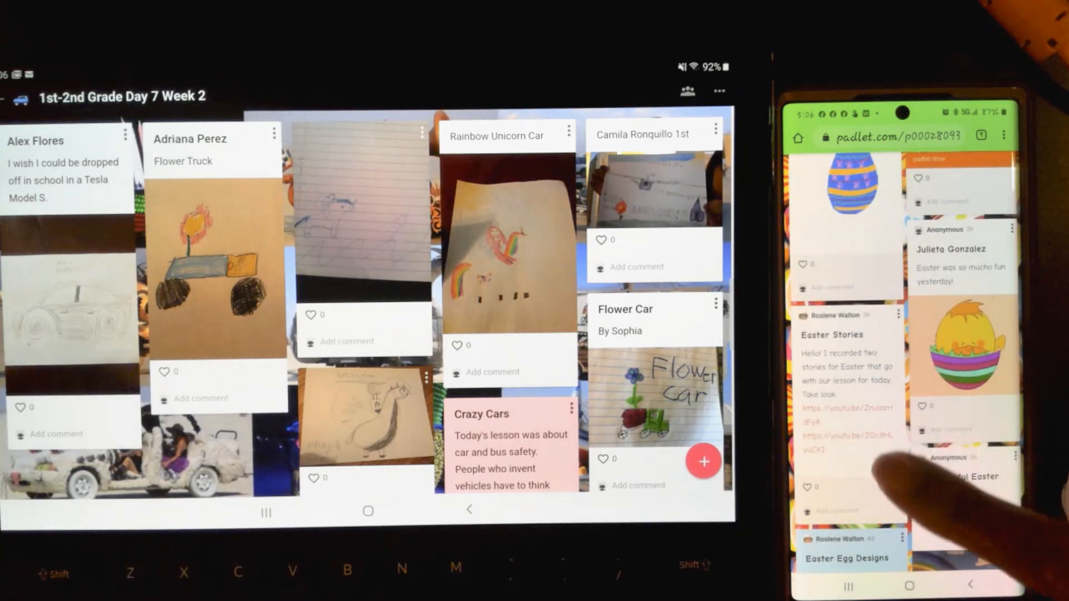
{"action": "scroll", "scroll_direction": "down", "scroll_amount": 3}
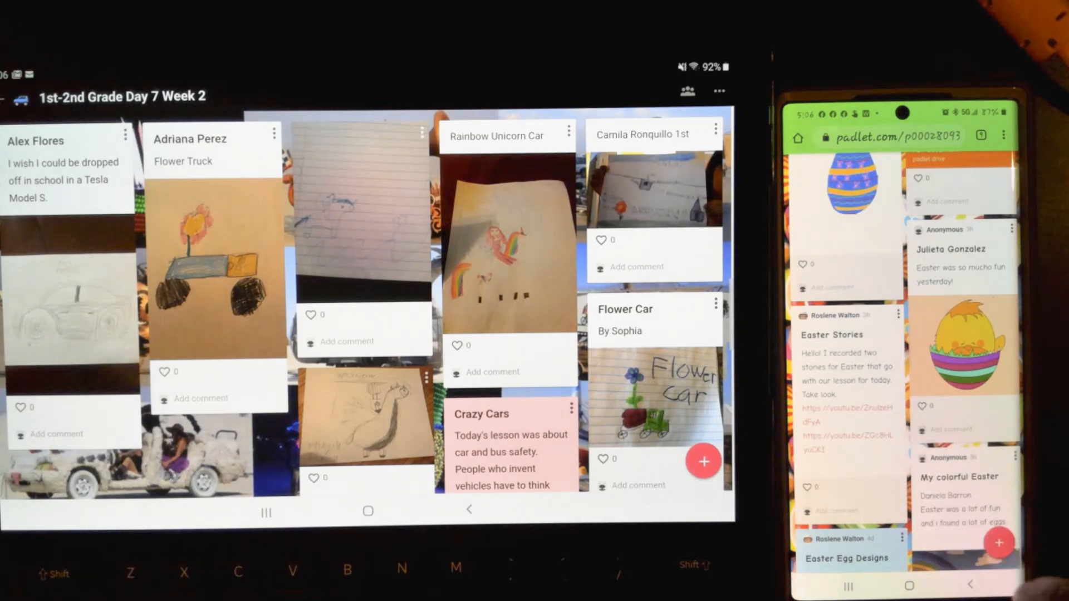